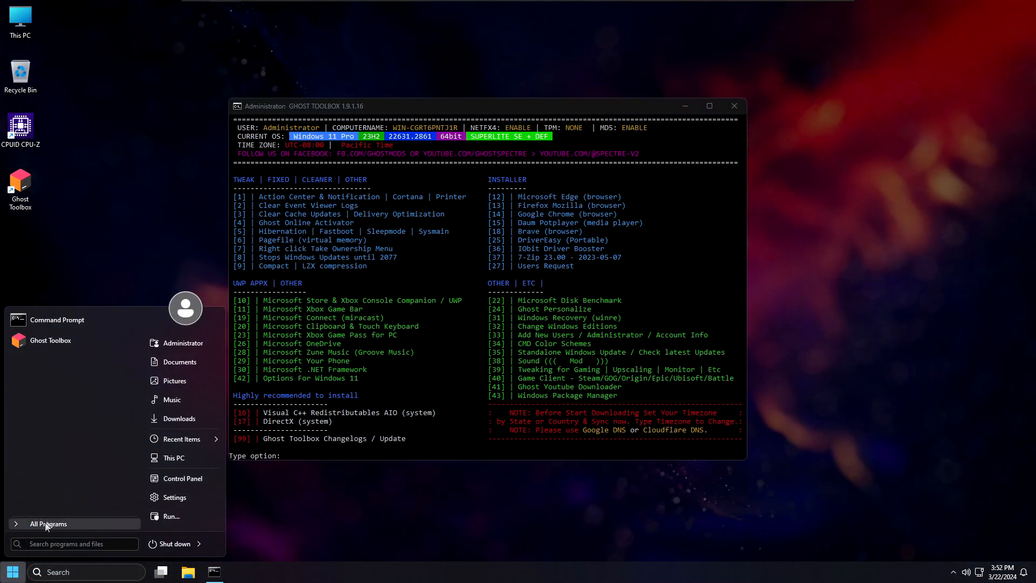
# Open the Start menu's list of programs beside Ghost Toolbox's option list
pyautogui.click(47, 523)
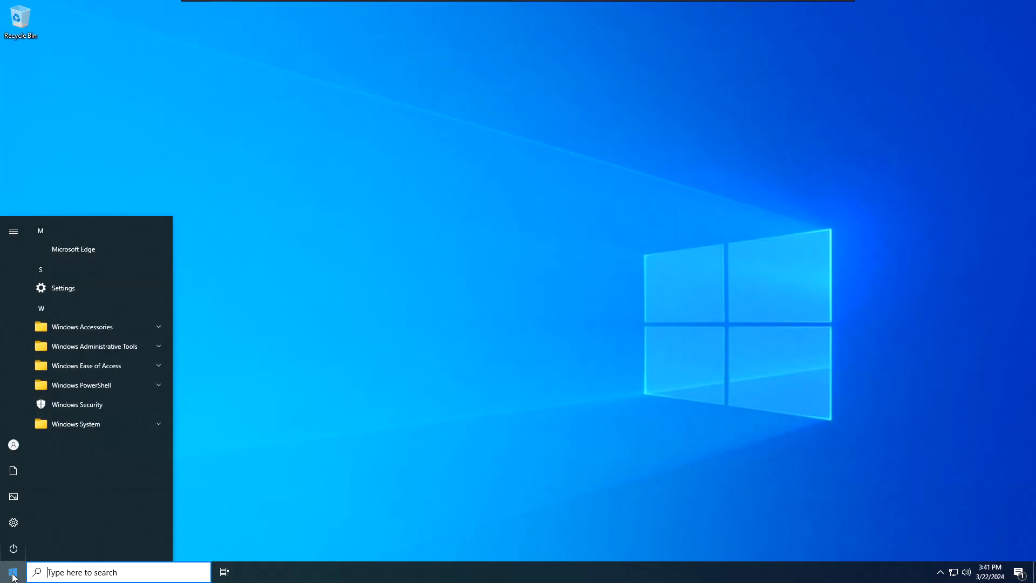
pyautogui.moveTo(567, 444)
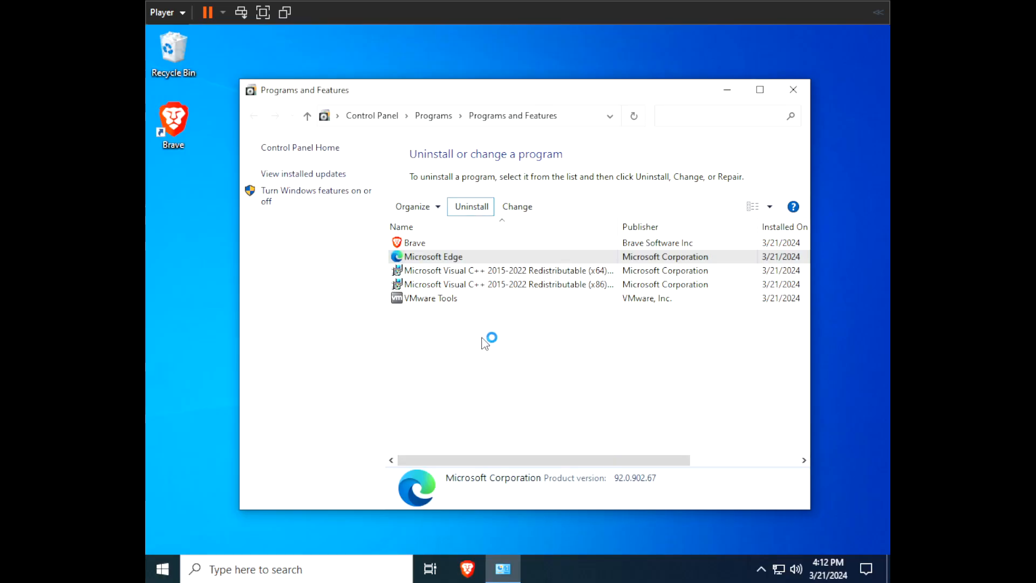
# Uninstall Microsoft Edge from Programs and Features
pyautogui.click(470, 206)
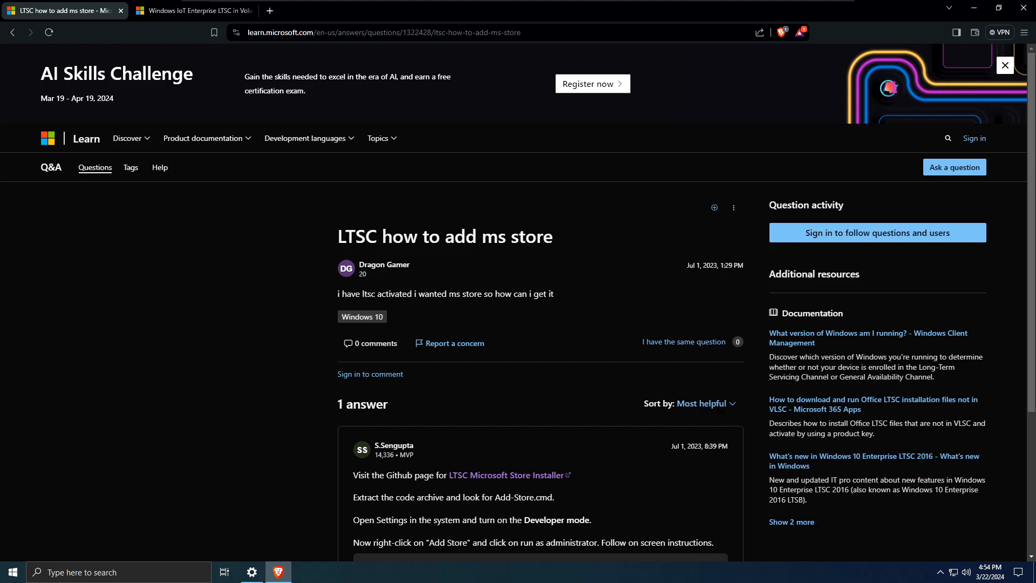
# Read the GitHub installer answer on 'LTSC how to add ms store', then switch to the volume license article tab
pyautogui.click(1004, 65)
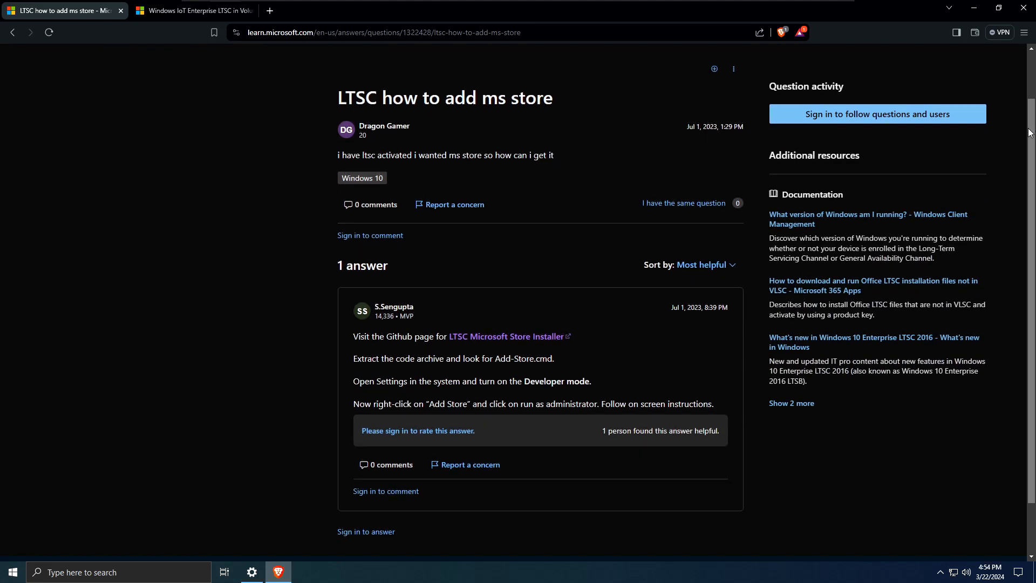
pyautogui.click(194, 11)
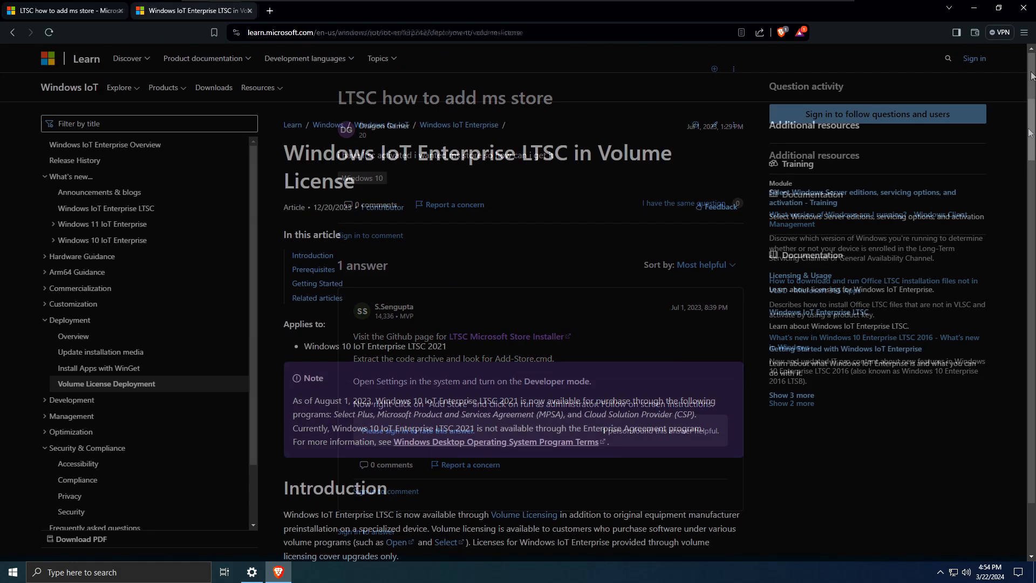
# Scroll through the Windows IoT Enterprise LTSC volume license article
pyautogui.scroll(3)
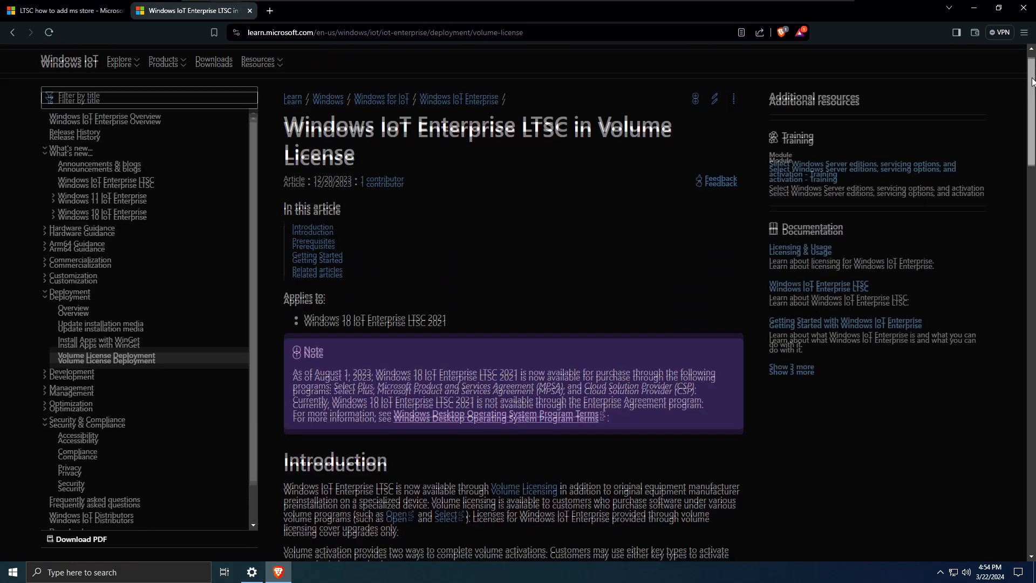
pyautogui.scroll(-3)
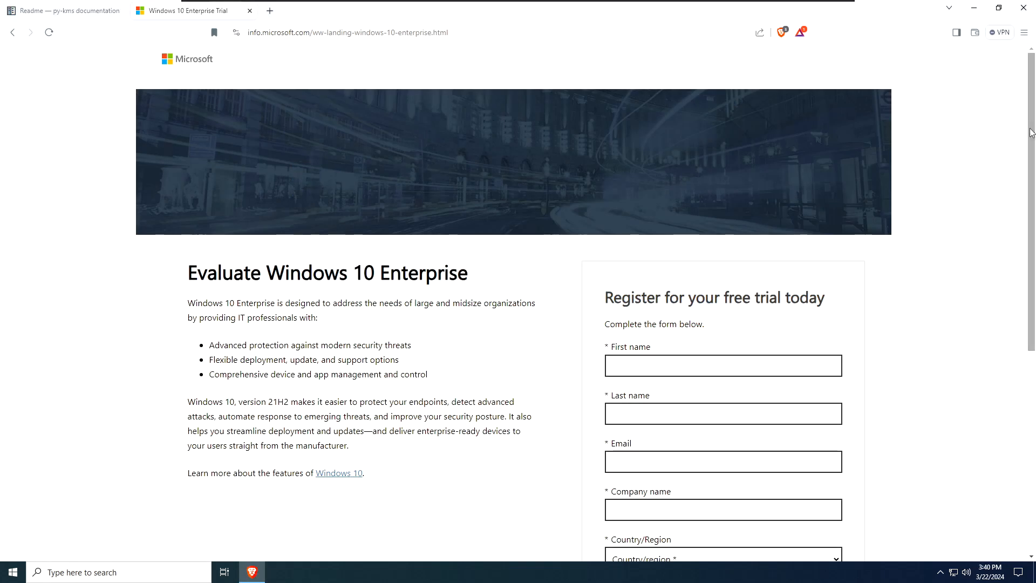
# Scroll to the Windows 10 Enterprise trial form, then switch to the py-kms Readme tab
pyautogui.scroll(-3)
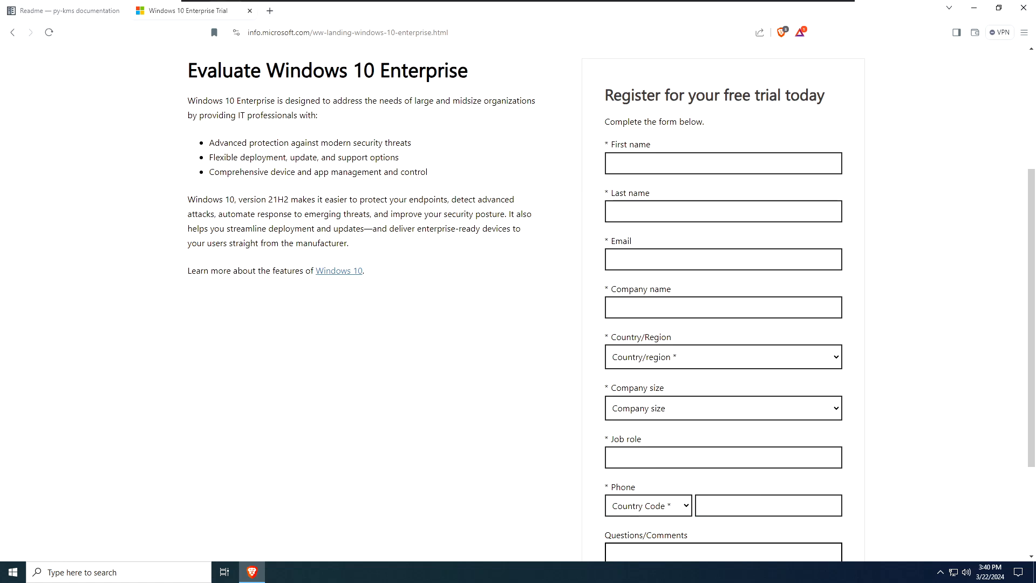
pyautogui.click(63, 9)
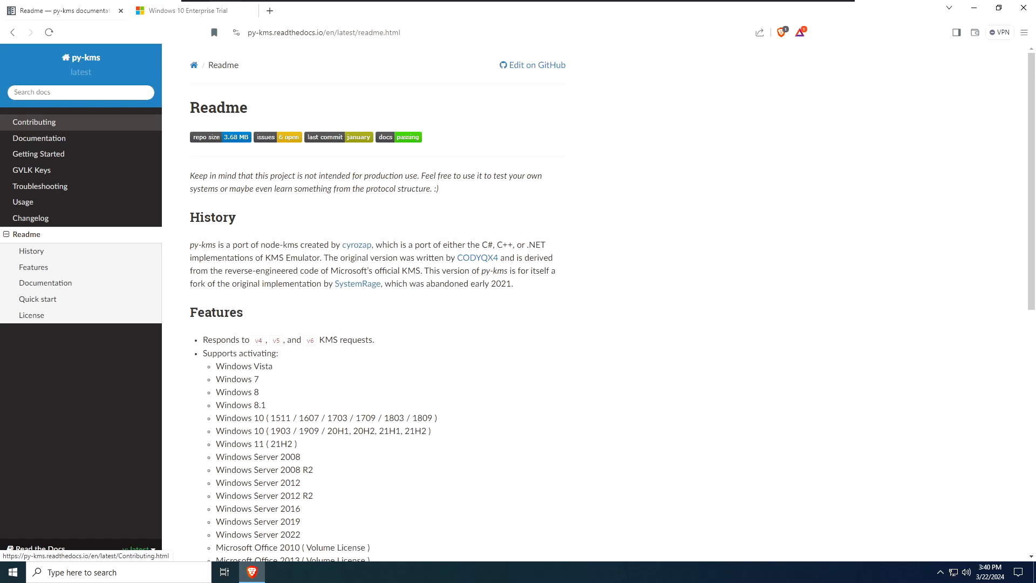
pyautogui.moveTo(1032, 106)
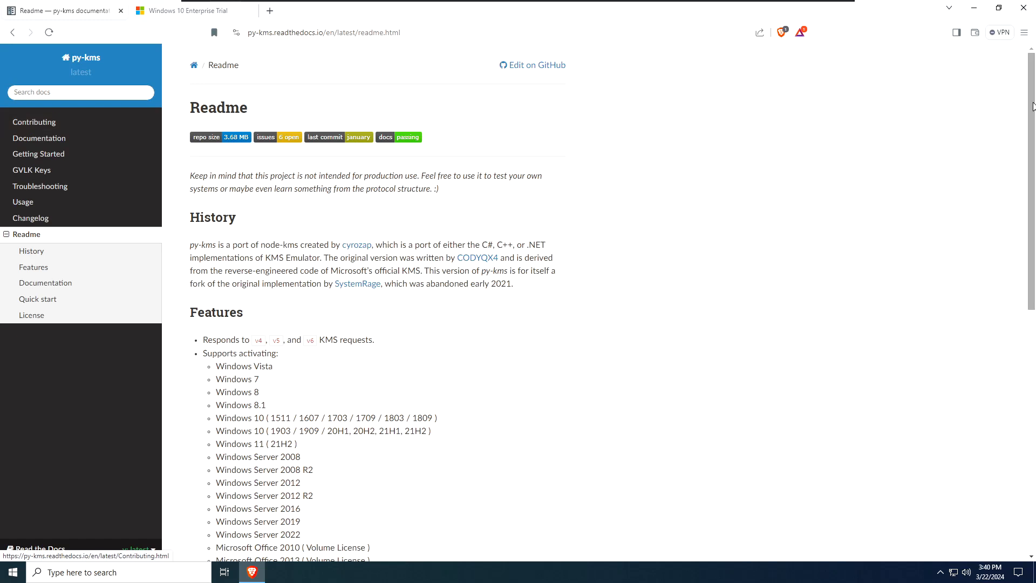